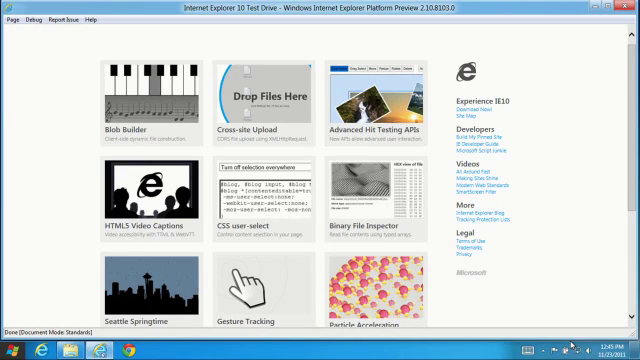
- Open the Cross-site Upload demo and drop pic1, pic2 and pic3 onto its upload circle
{"action": "left_click", "coordinate": [237, 95]}
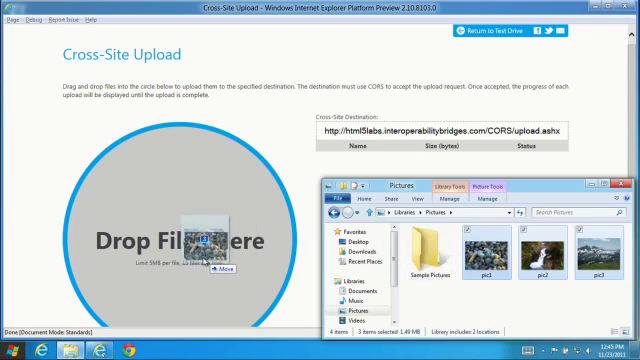
{"action": "left_click_drag", "start_coordinate": [480, 250], "coordinate": [200, 240]}
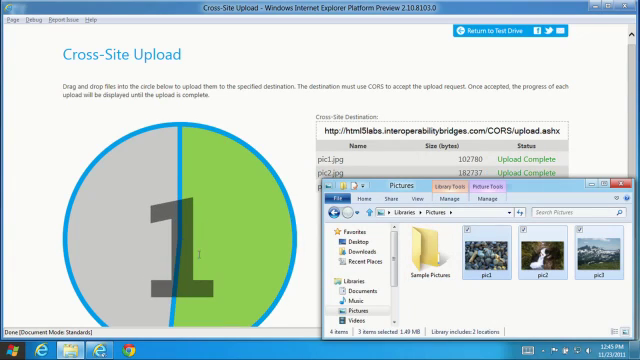